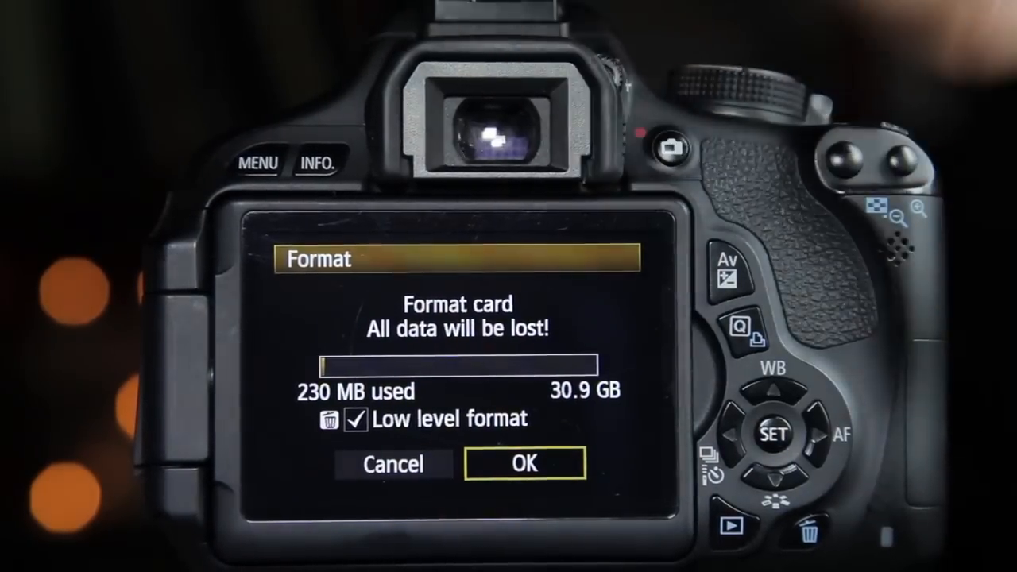
Confirm the low level format of the camera's memory card.
click(524, 463)
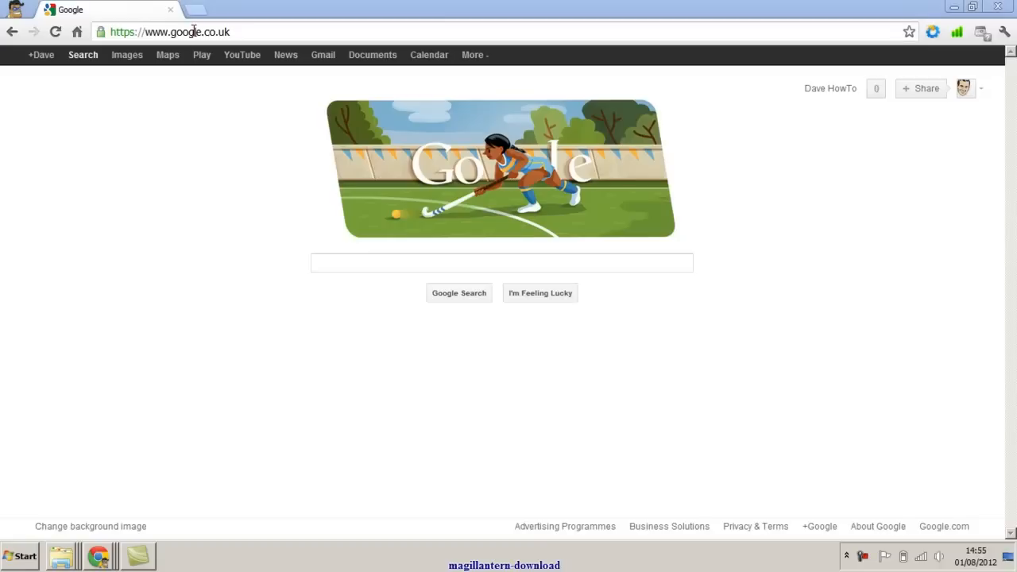
click(186, 32)
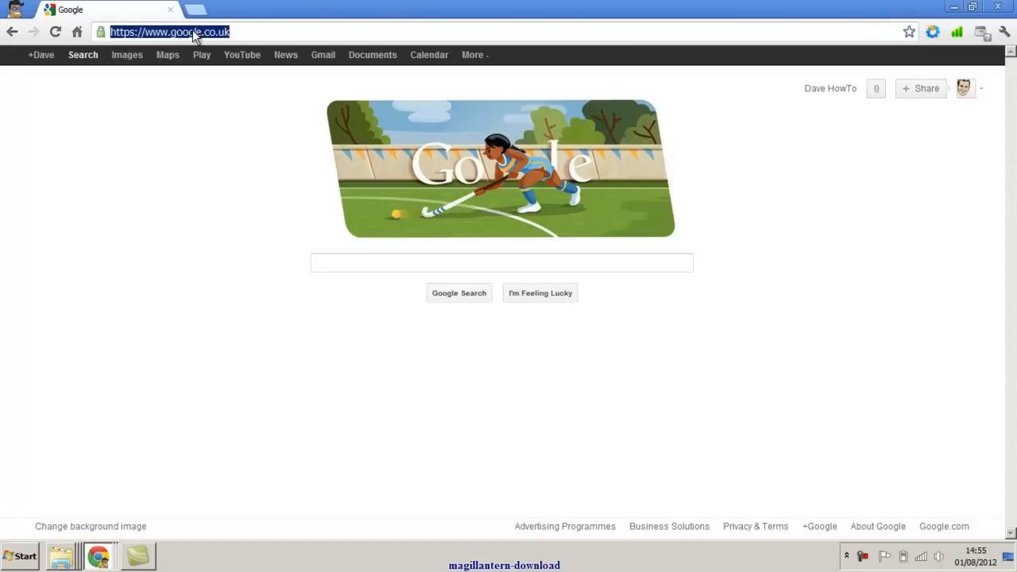
text(http://www.magiclantern.fm/download)
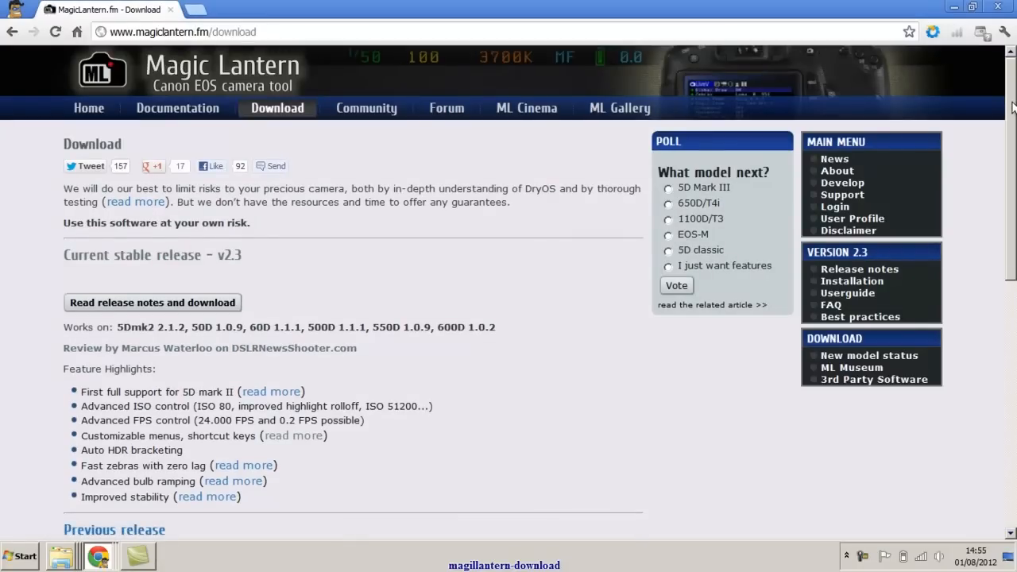
scroll(down, 3)
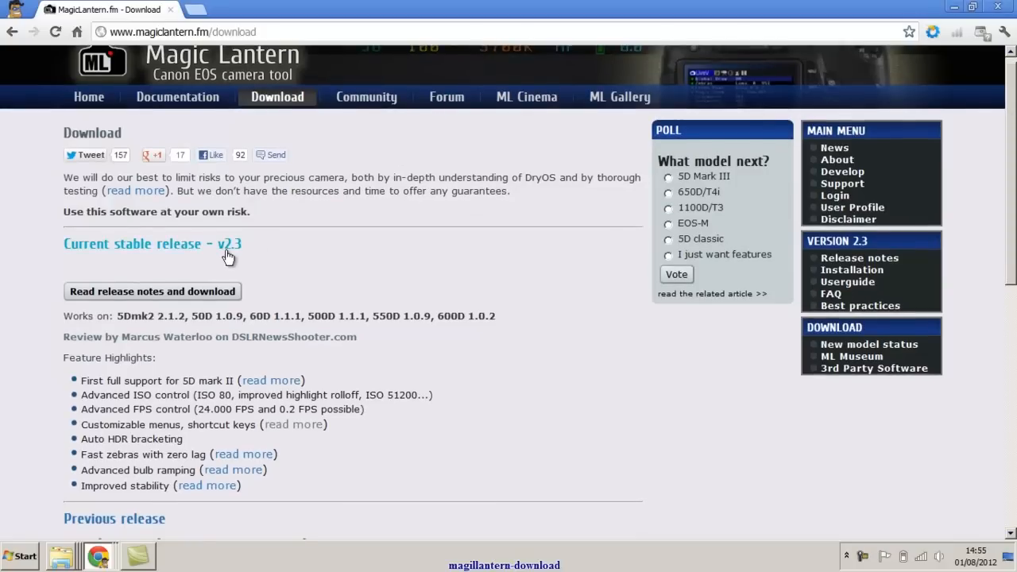
mouse_move(536, 237)
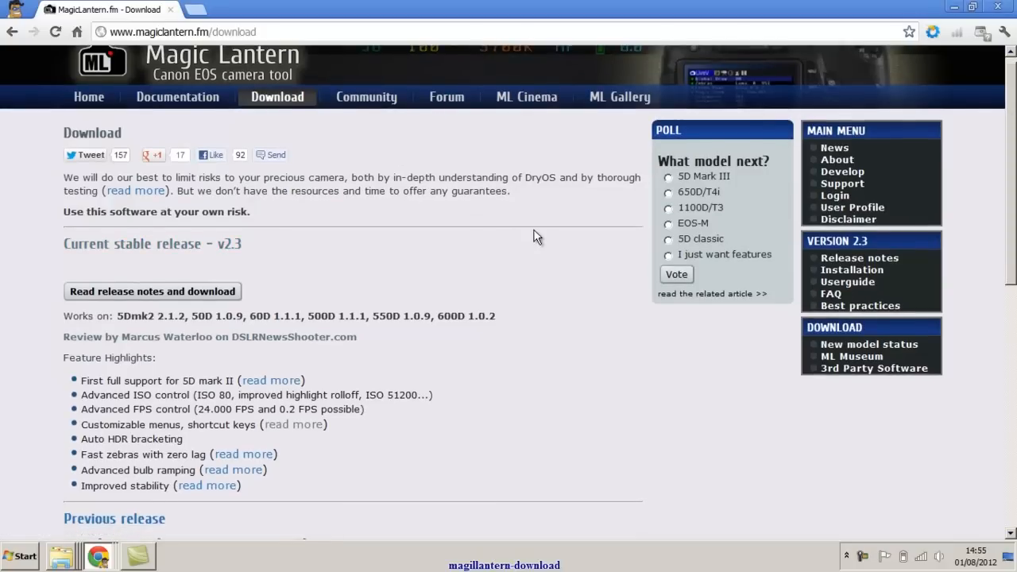
mouse_move(1010, 157)
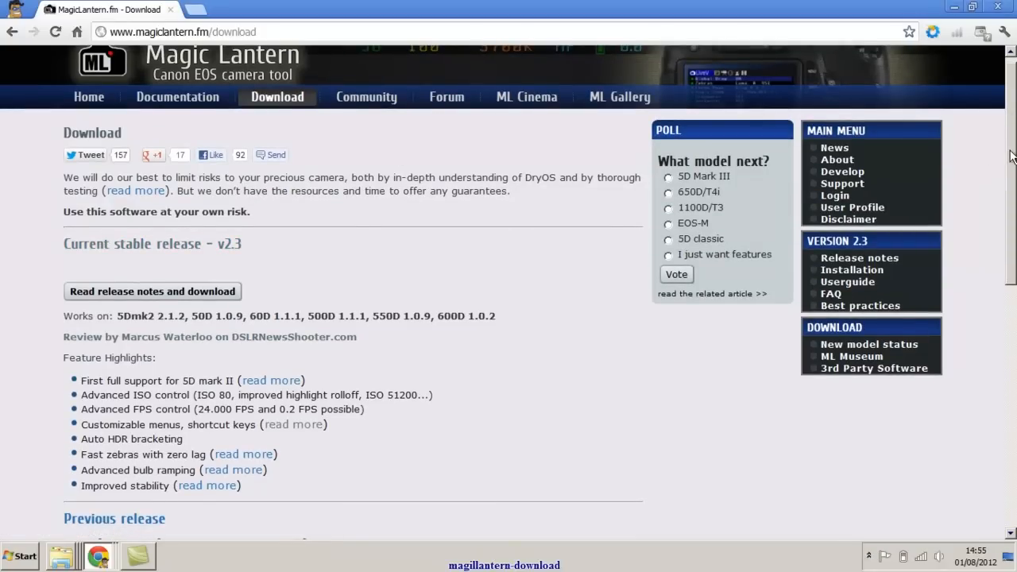
scroll(down, 3)
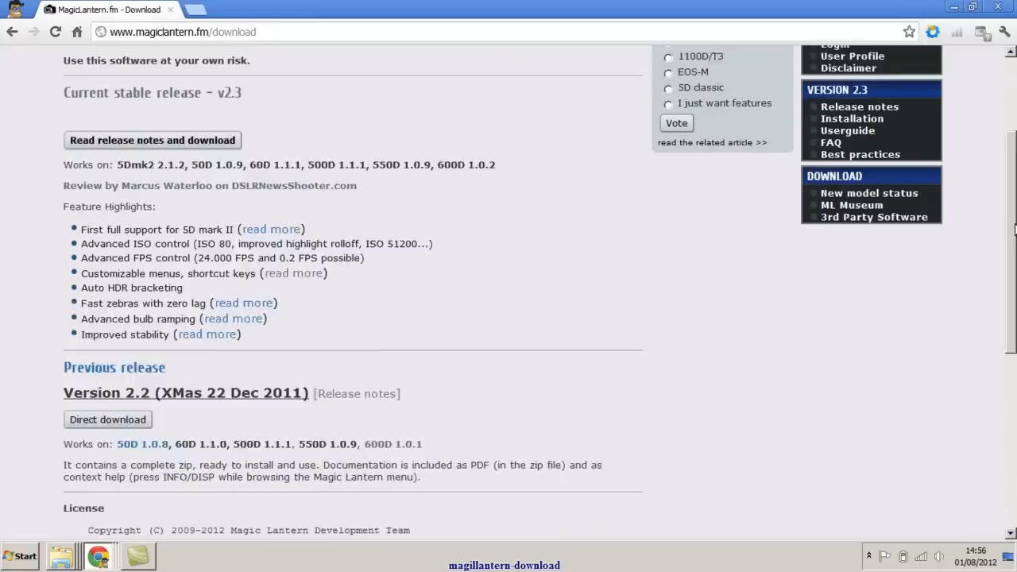
scroll(down, 3)
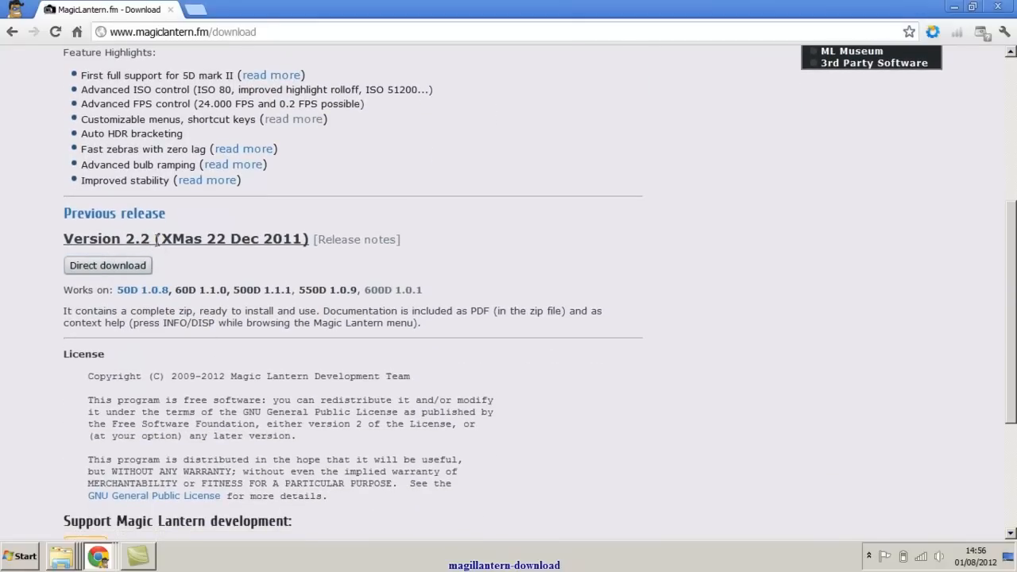
scroll(up, 3)
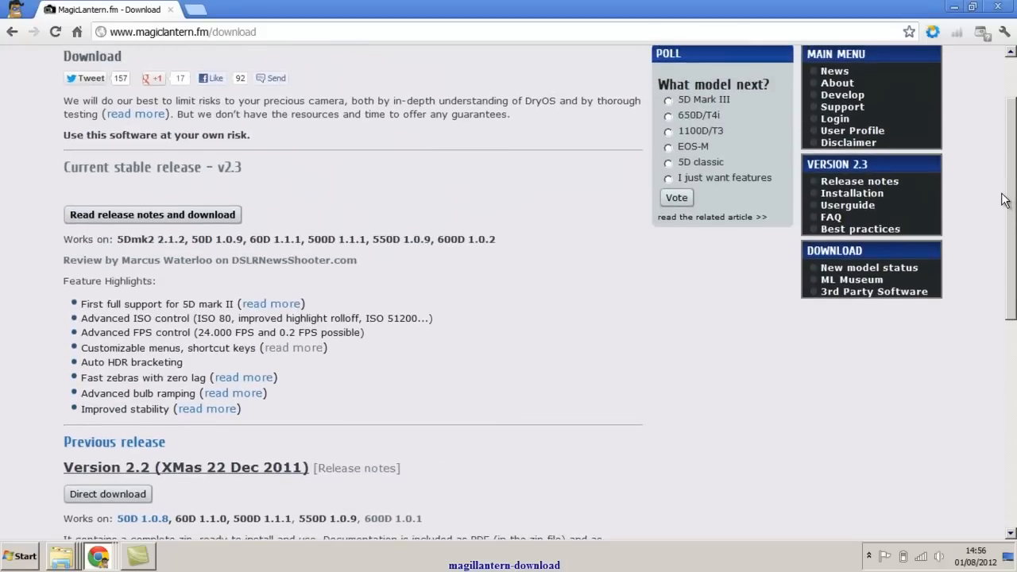
mouse_move(221, 183)
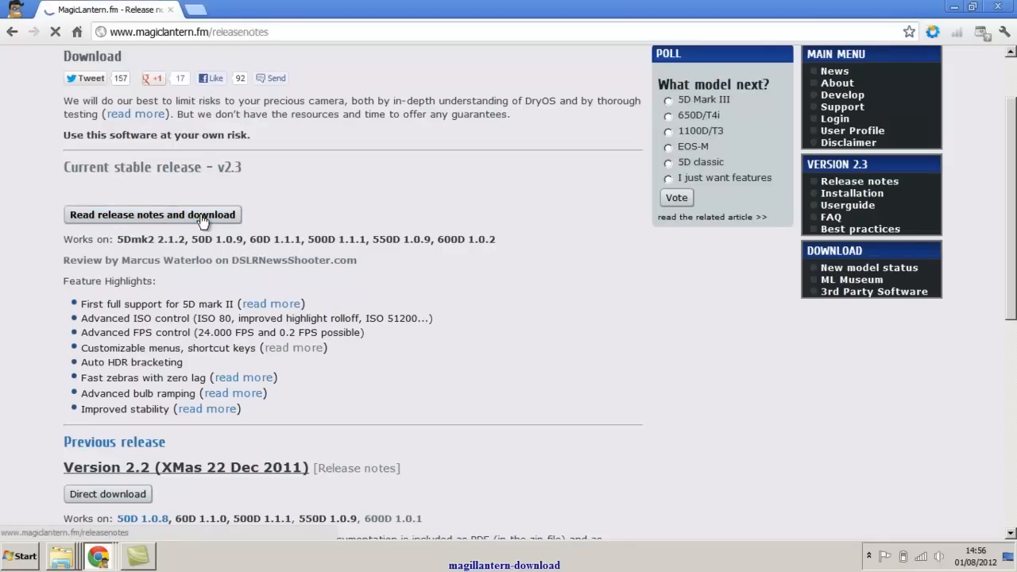
Open the v2.3 release notes and read through them.
click(152, 215)
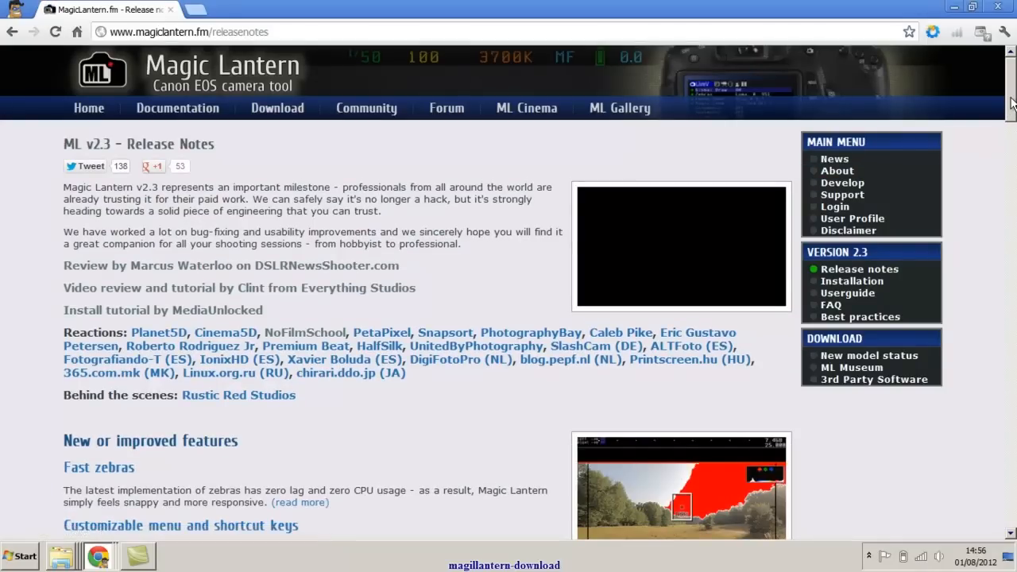
scroll(down, 3)
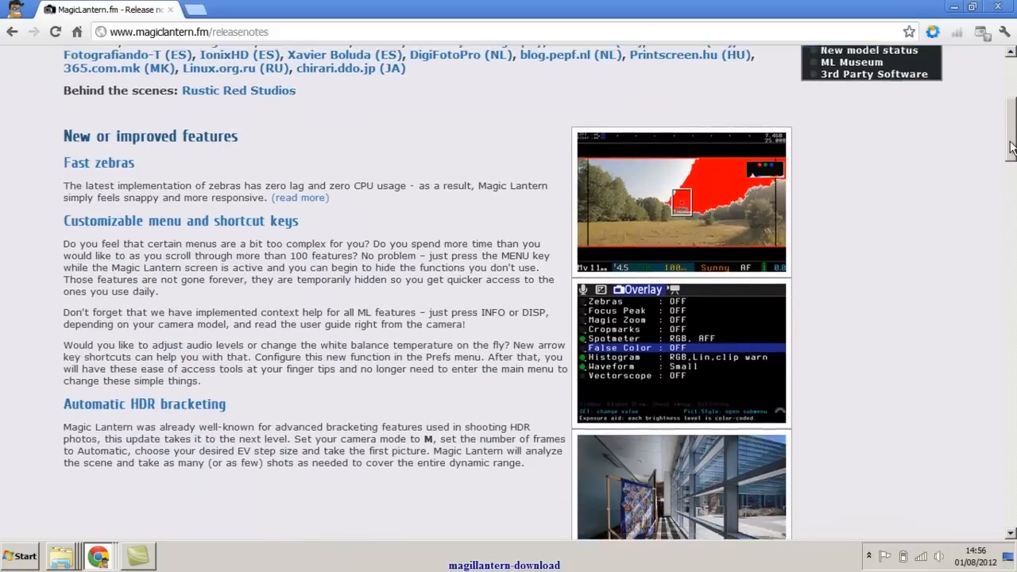
scroll(down, 3)
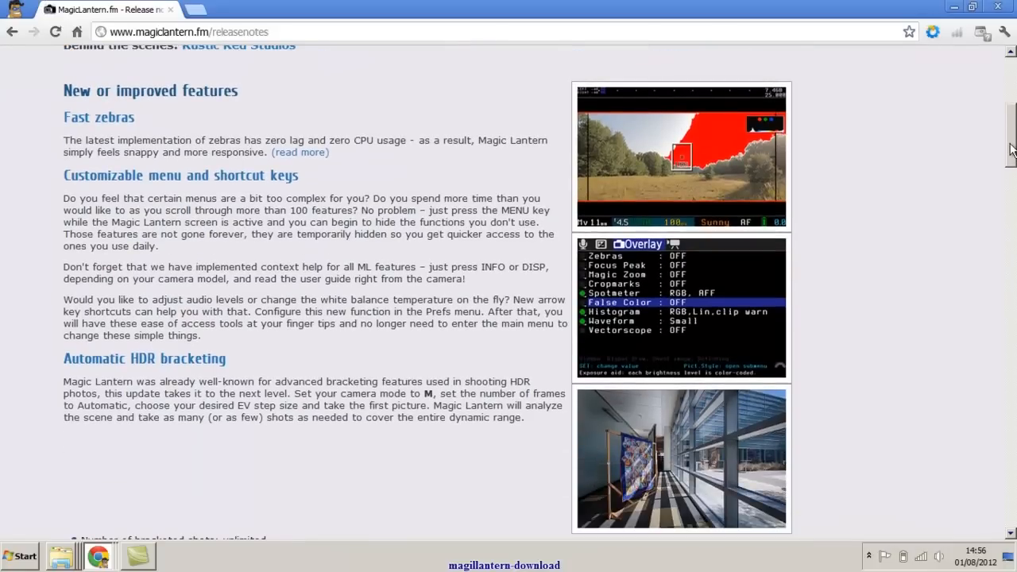
scroll(down, 3)
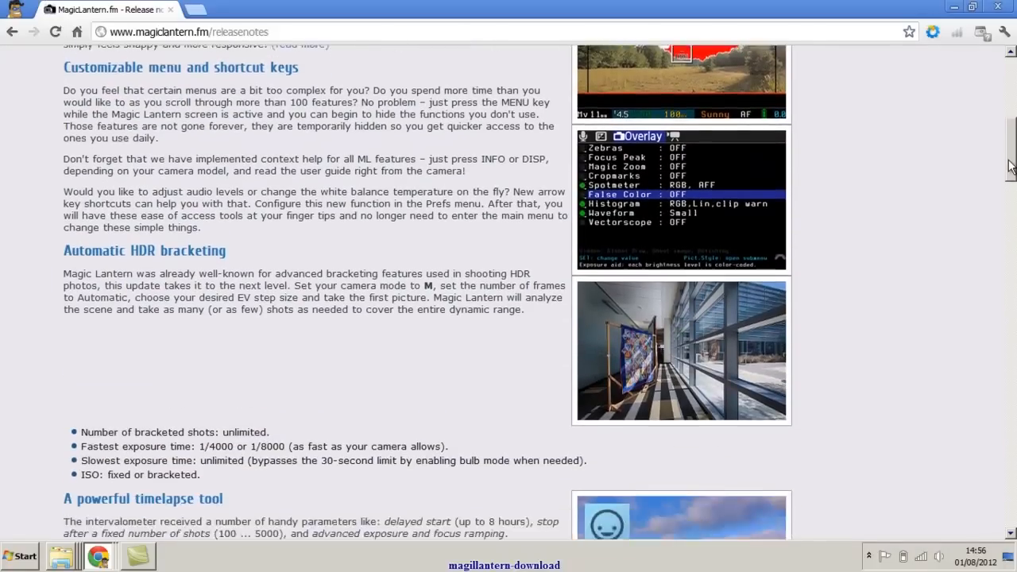
scroll(down, 3)
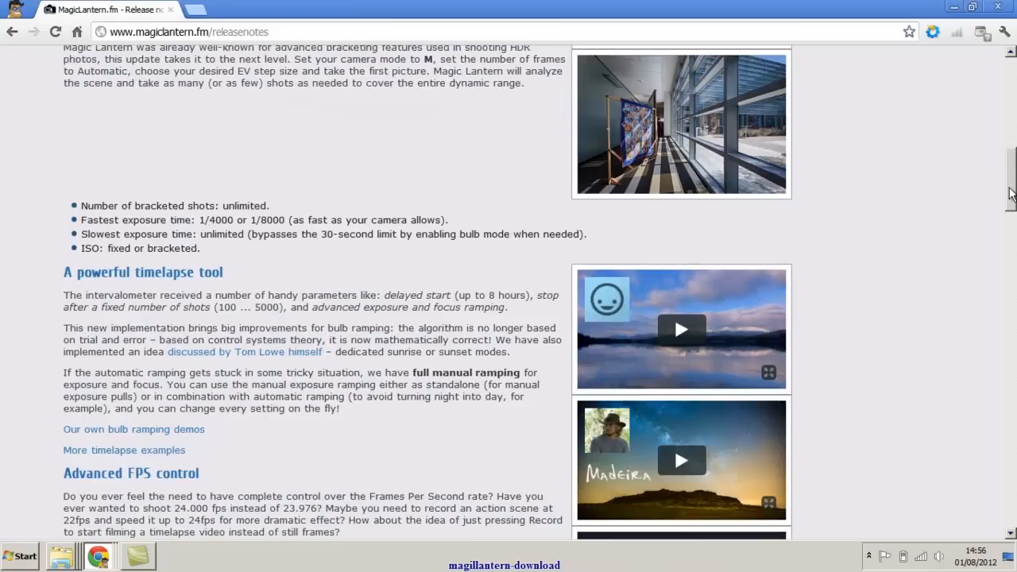
scroll(down, 3)
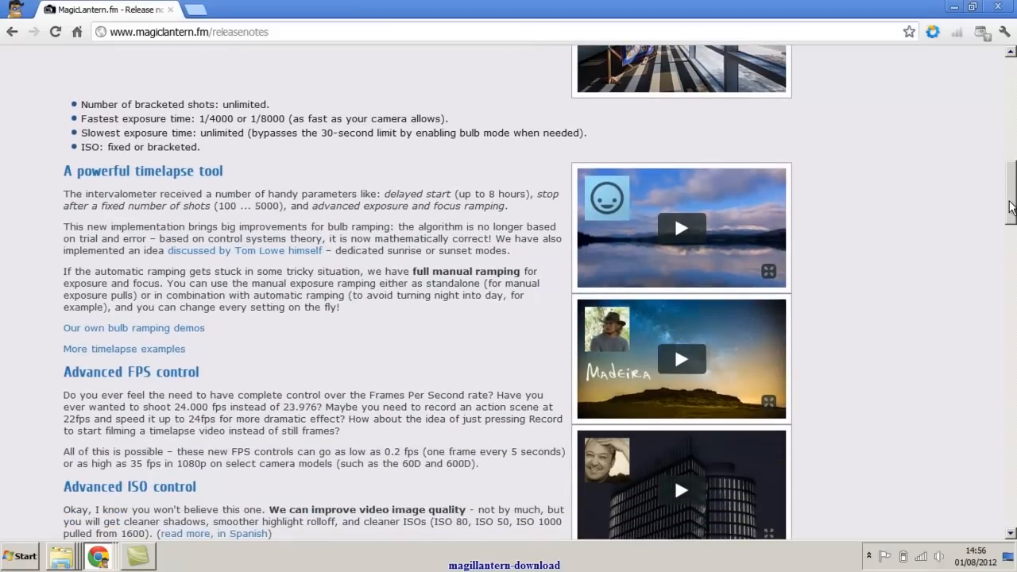
scroll(down, 3)
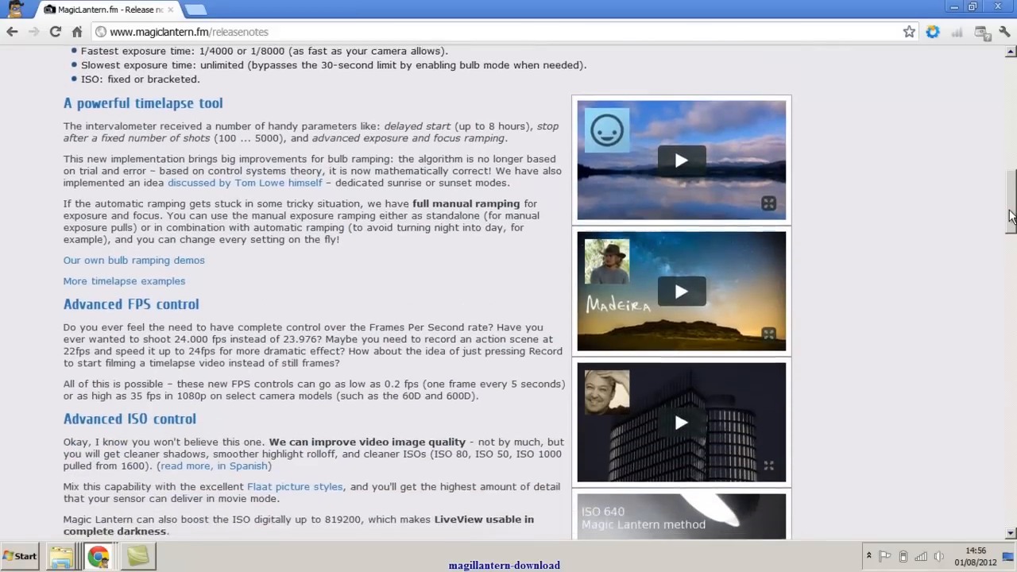
scroll(down, 3)
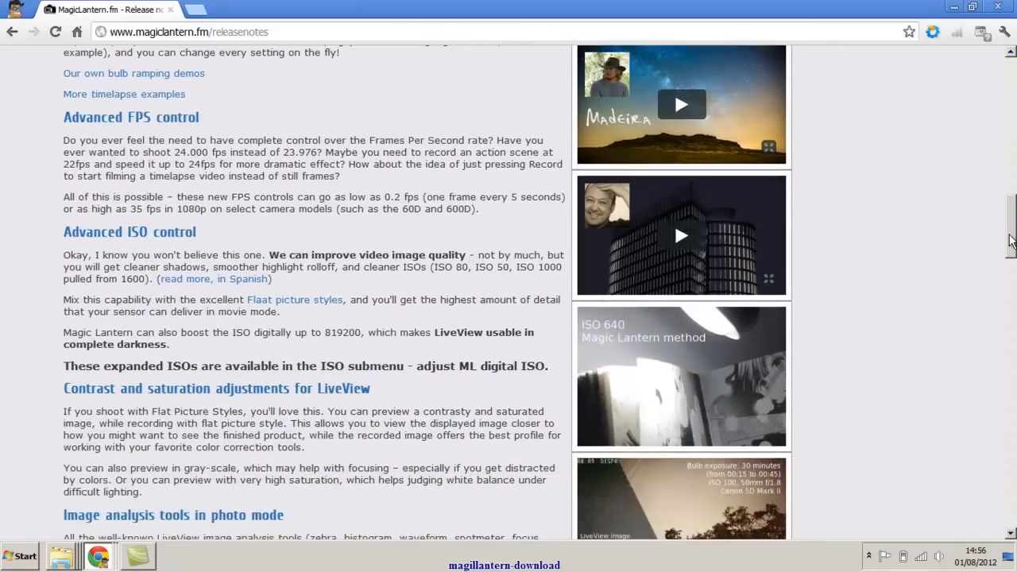
scroll(down, 3)
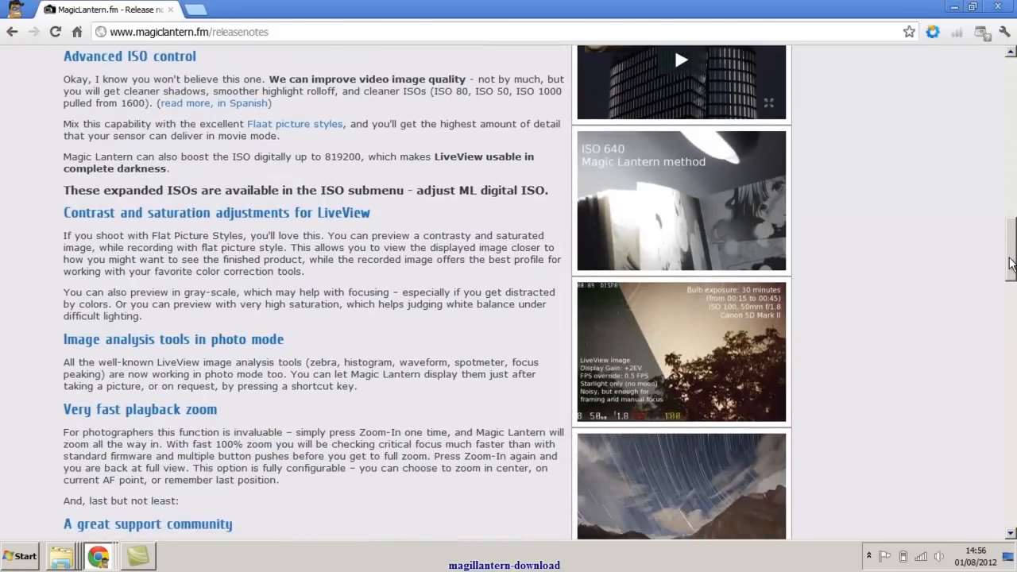
scroll(down, 3)
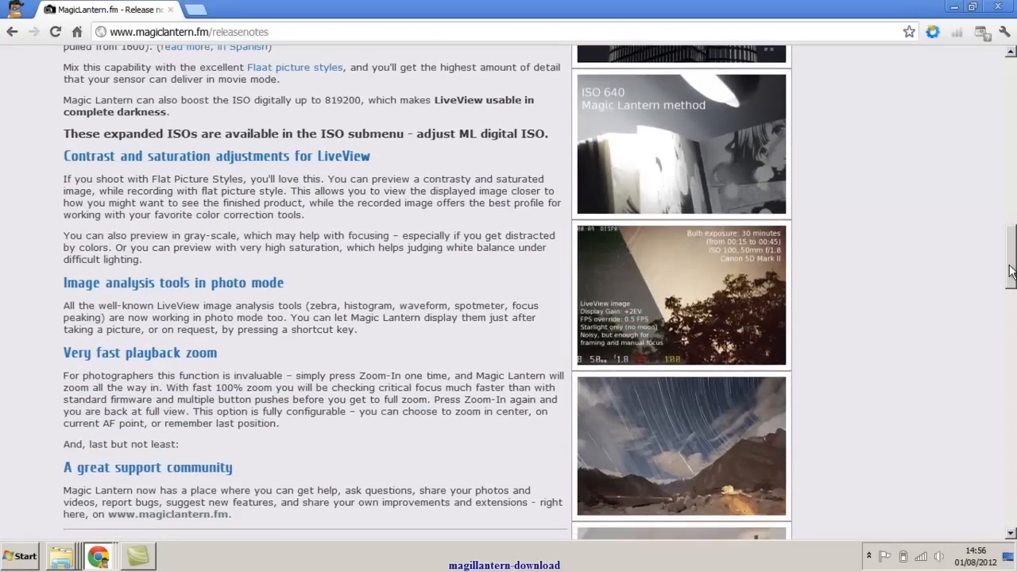
scroll(down, 3)
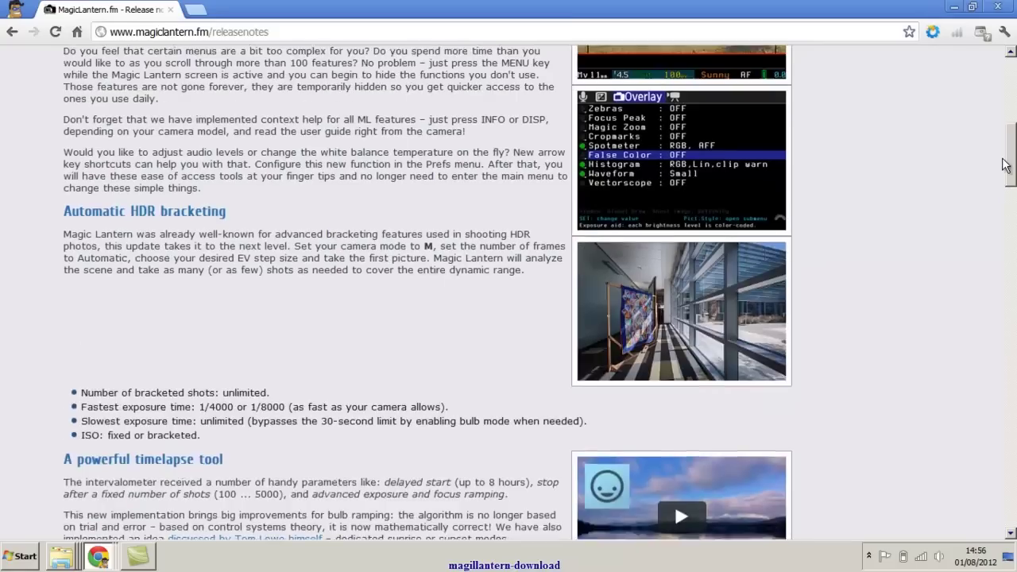
scroll(up, 3)
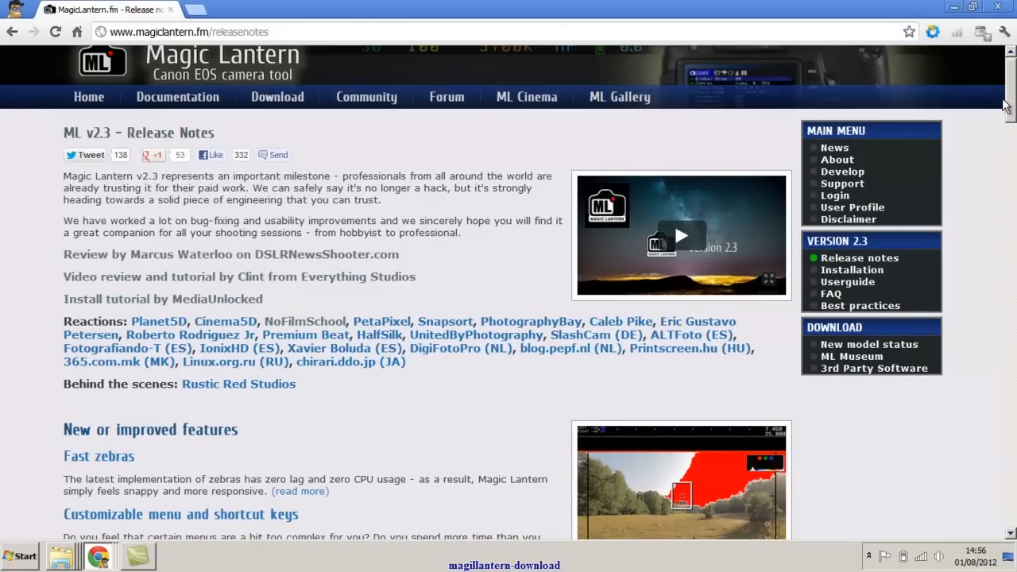
scroll(down, 3)
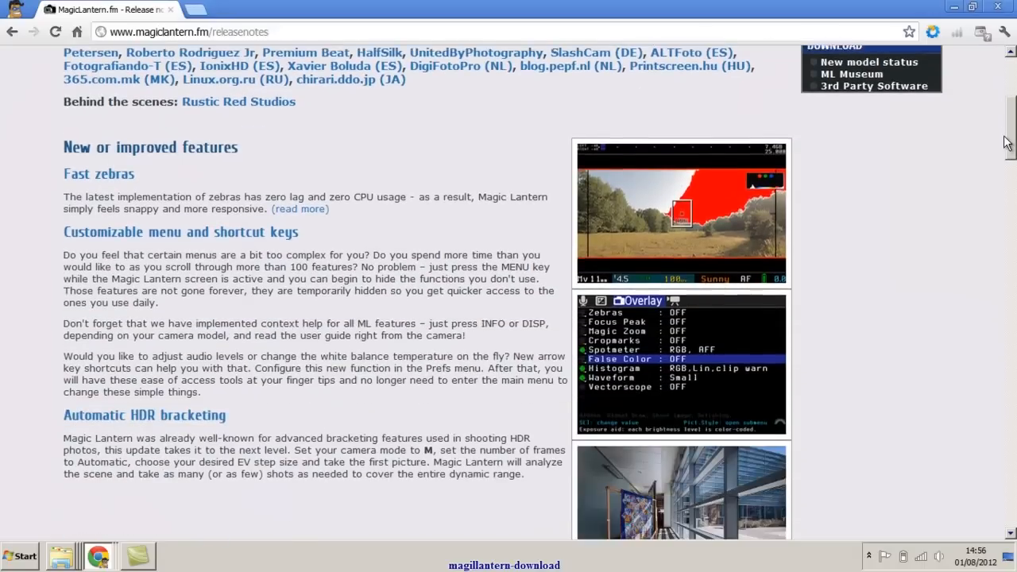
scroll(down, 3)
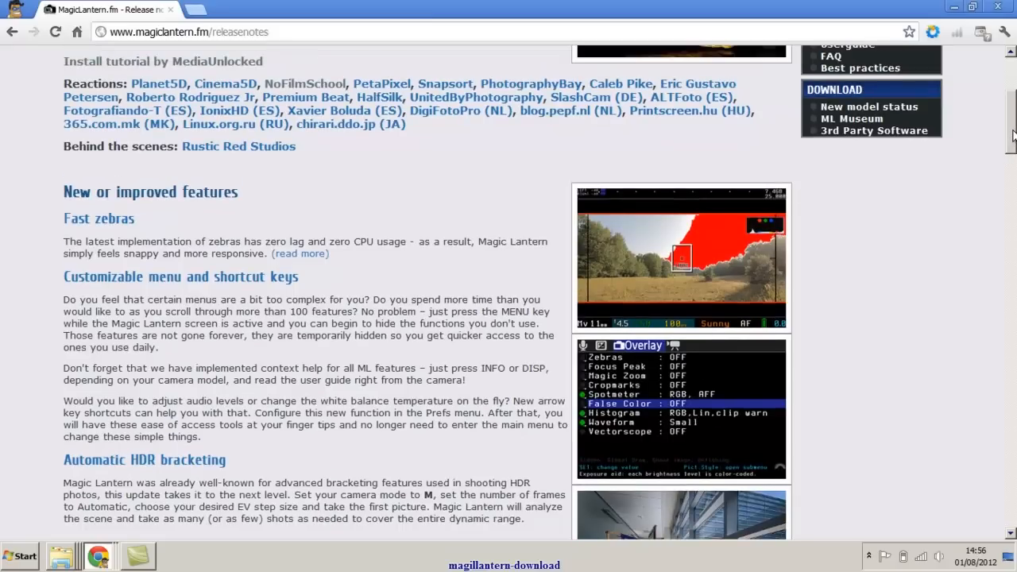
scroll(up, 3)
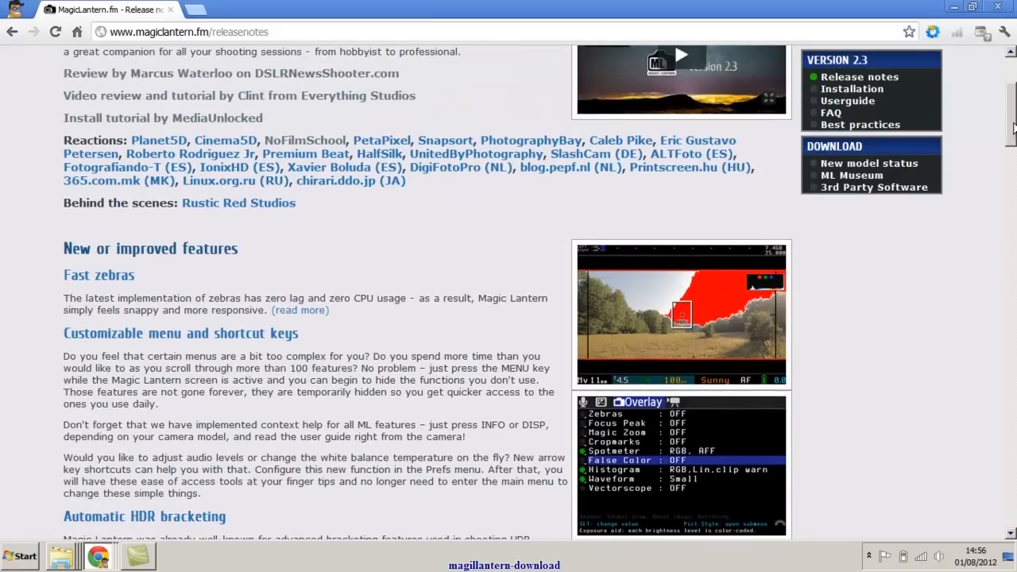
scroll(up, 3)
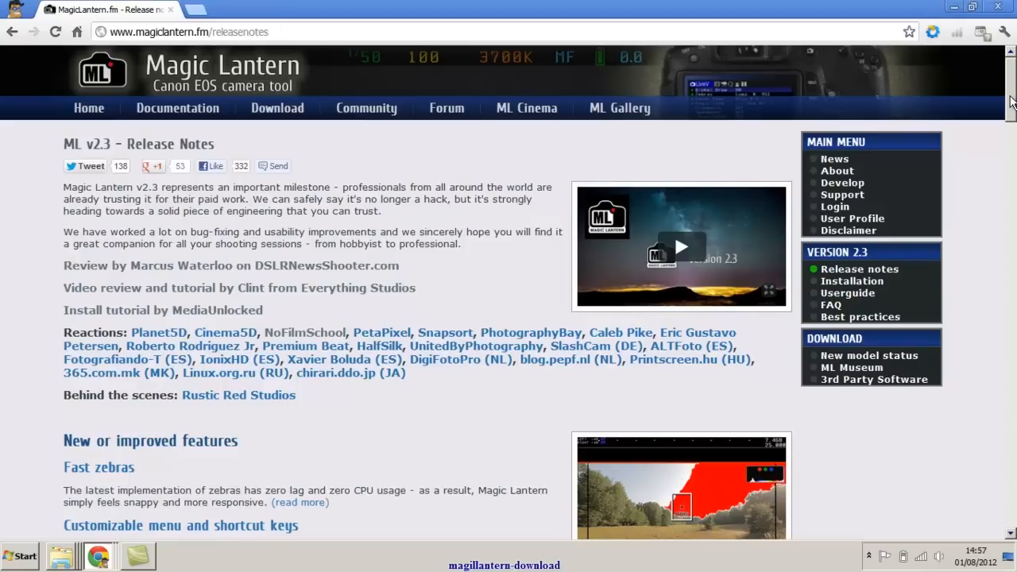
Scroll to the Download section and select the 'Download Magic Lantern 2.3' supporter button.
scroll(down, 3)
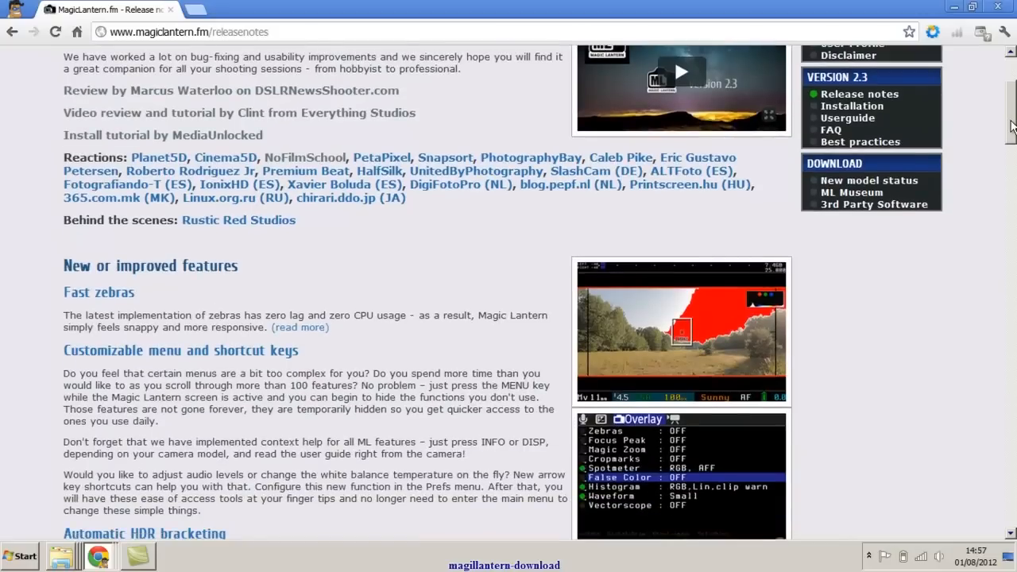
scroll(down, 3)
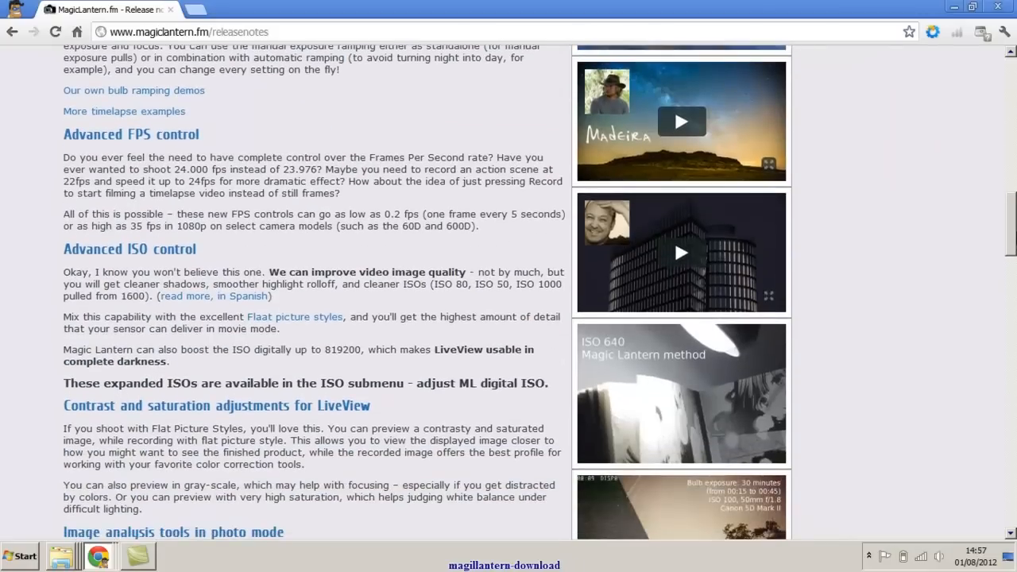
scroll(down, 3)
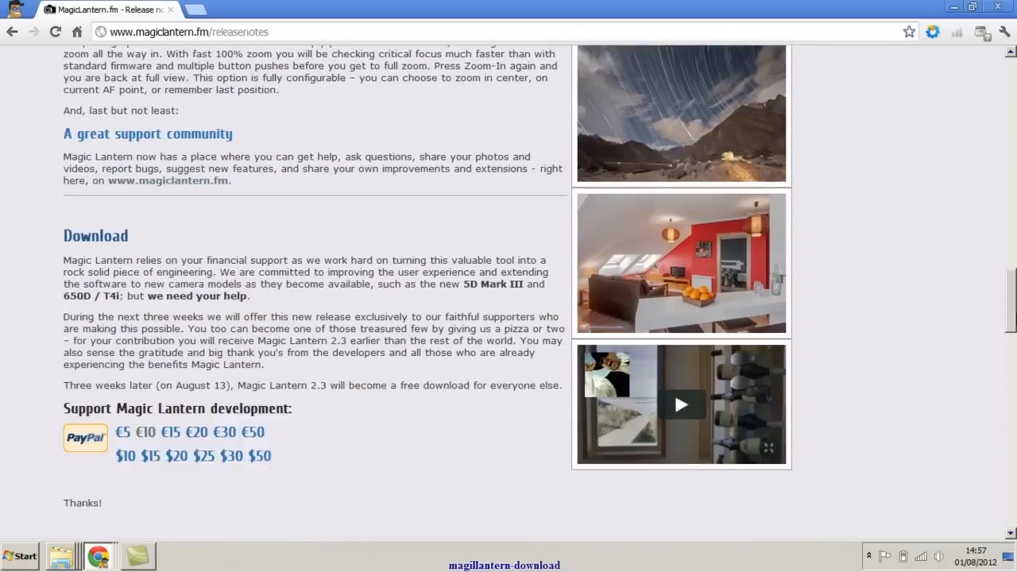
scroll(down, 3)
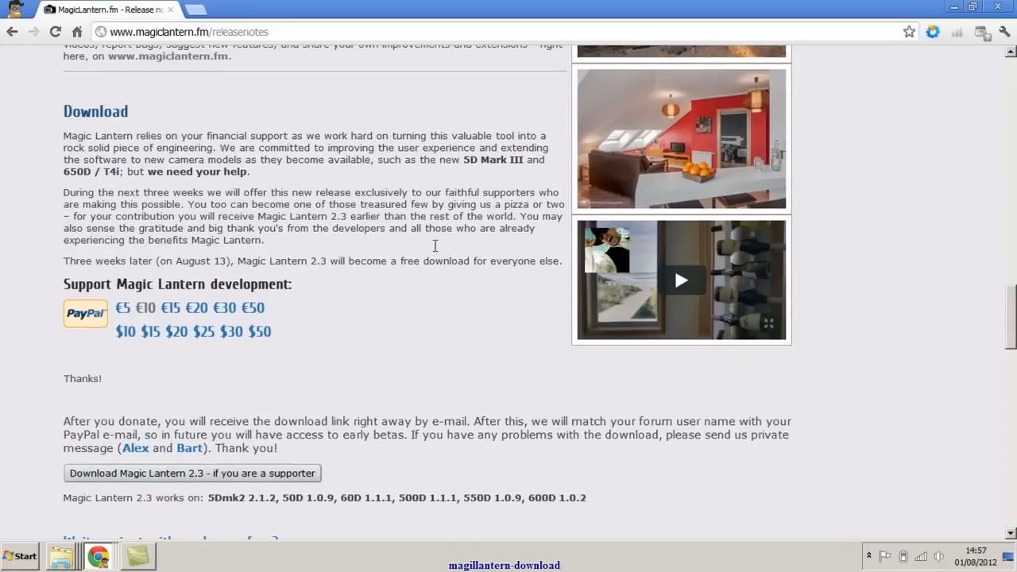
mouse_move(151, 313)
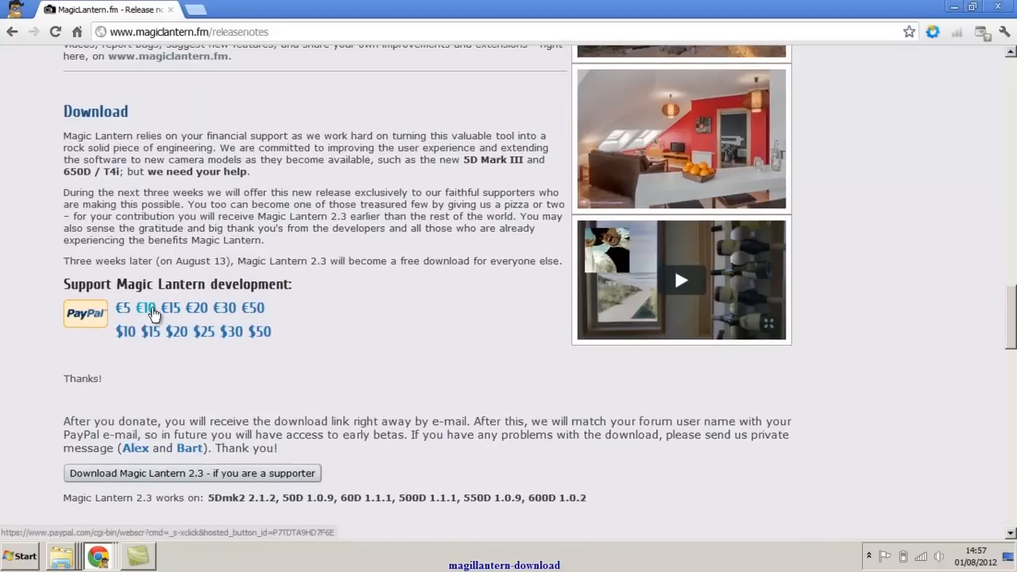
mouse_move(155, 316)
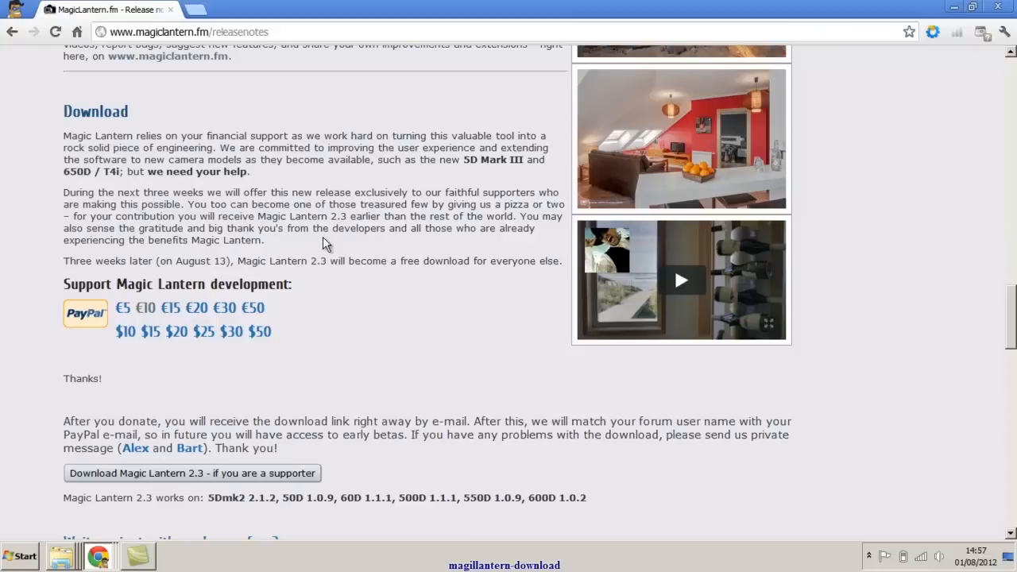
mouse_move(963, 338)
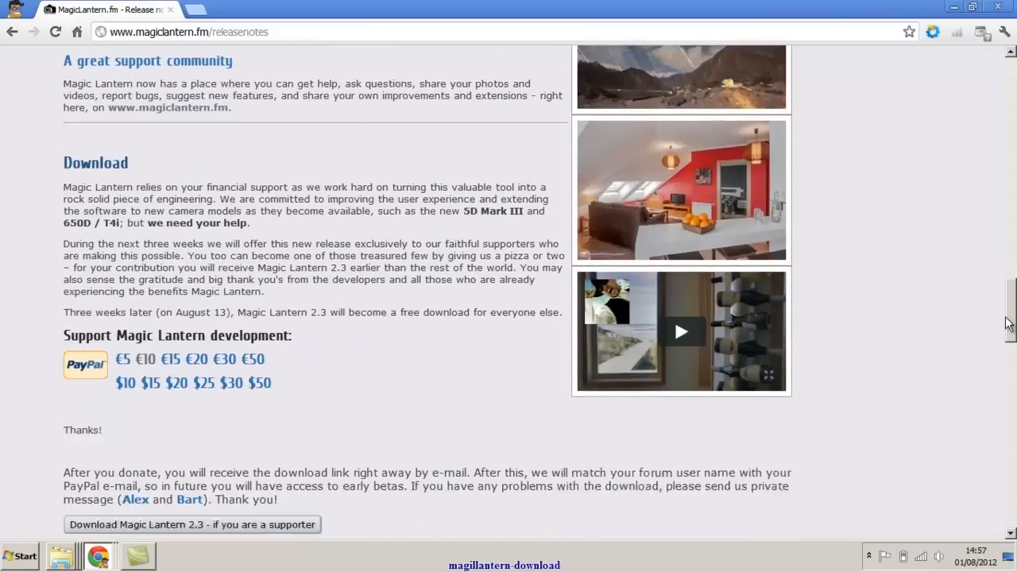
scroll(down, 3)
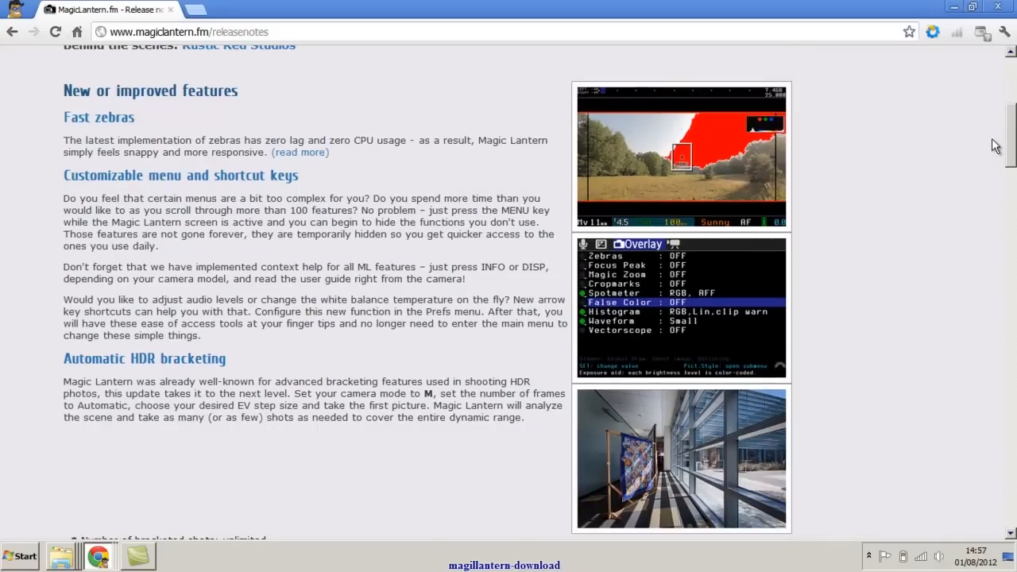
scroll(down, 3)
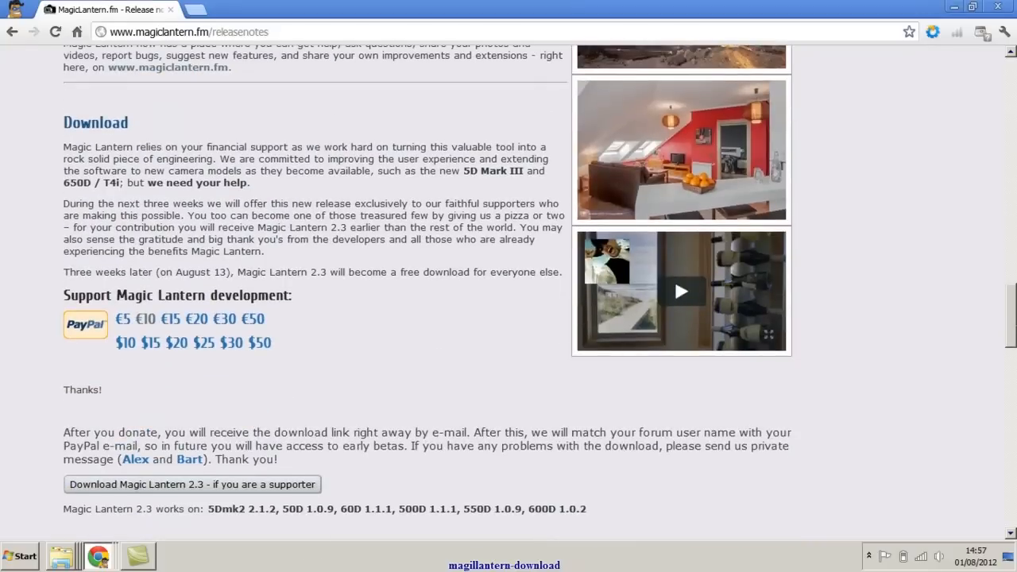
scroll(down, 3)
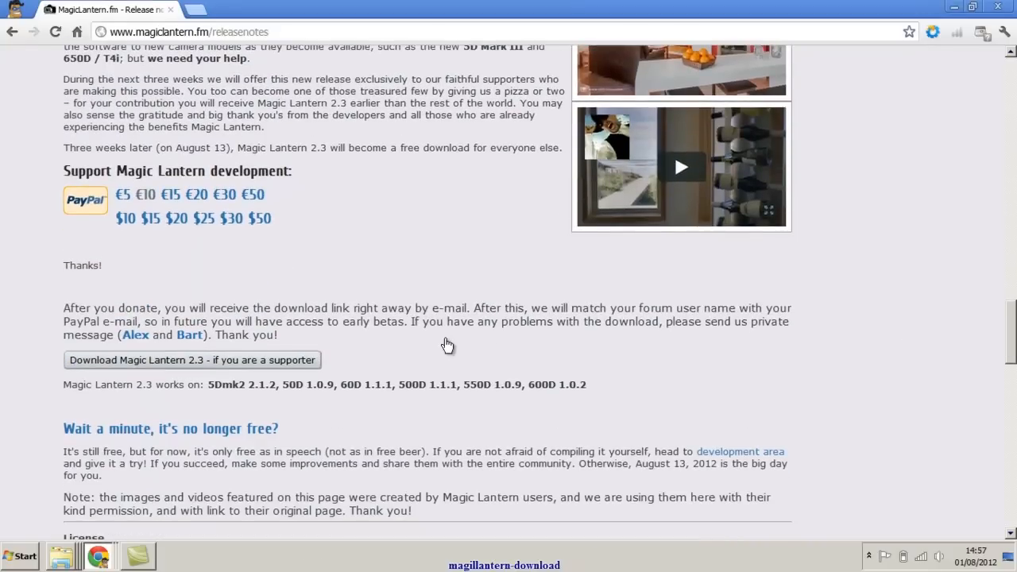
click(192, 360)
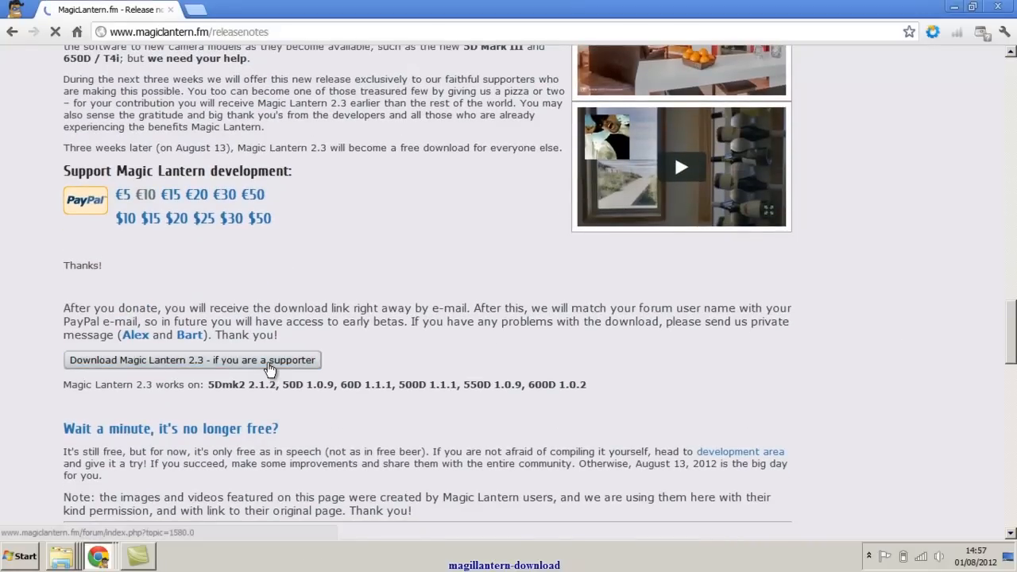
Follow the 'Download Magic Lantern 2.3 - if you are a supporter' button to the forum login page.
click(192, 360)
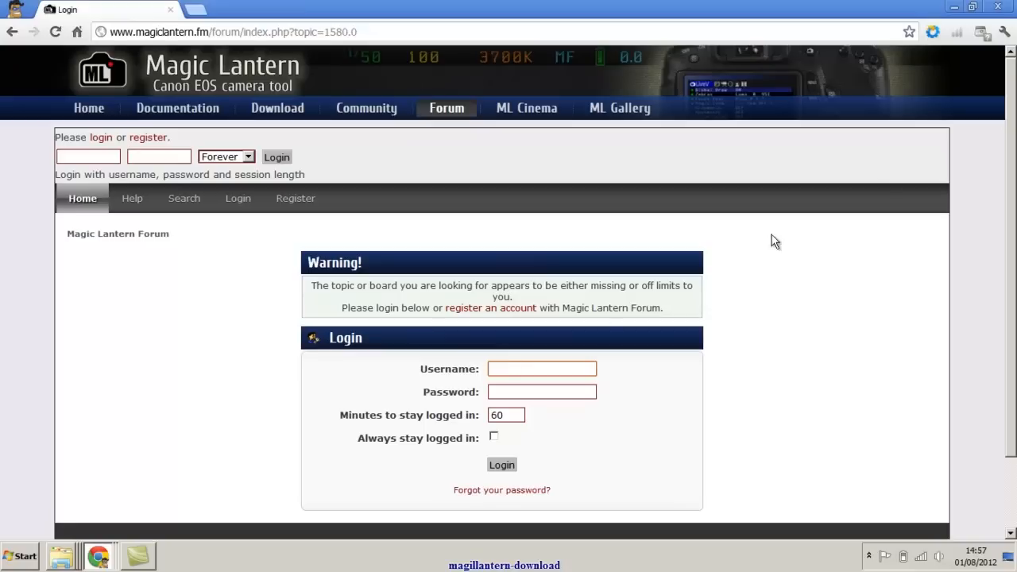
mouse_move(955, 9)
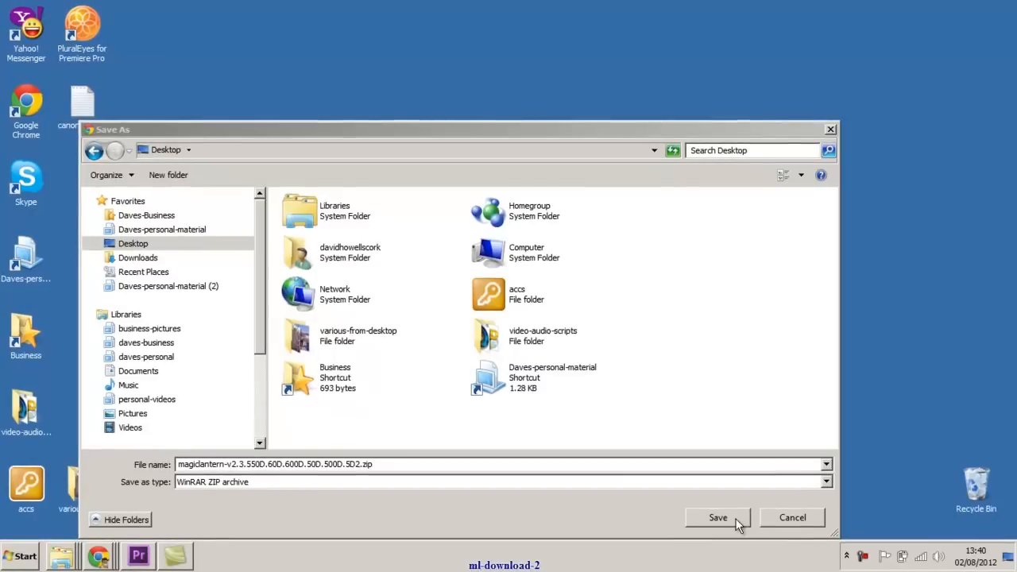
mouse_move(734, 515)
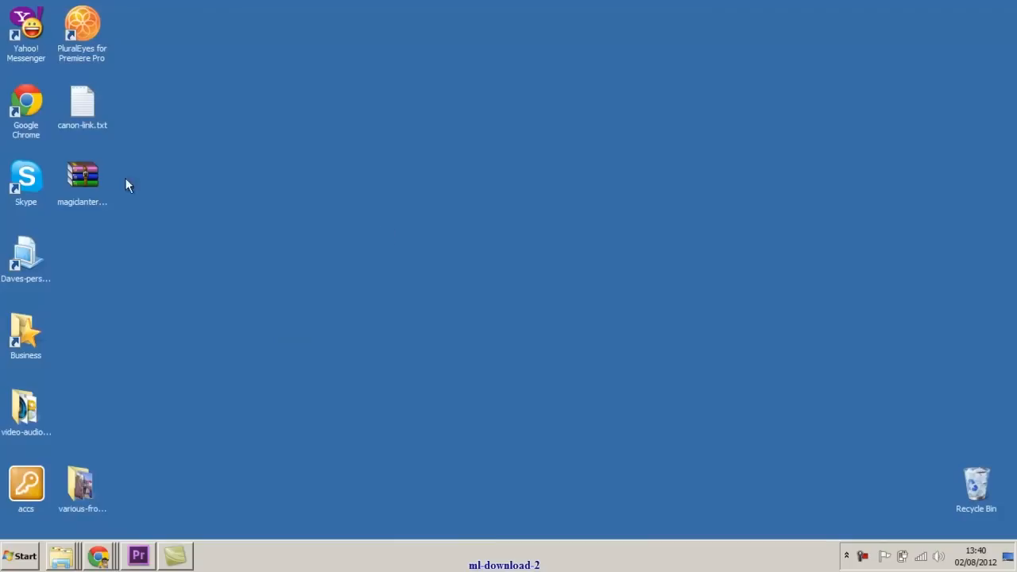
Drag the saved v2.3 zip icon to the middle of the desktop.
drag(82, 175, 306, 254)
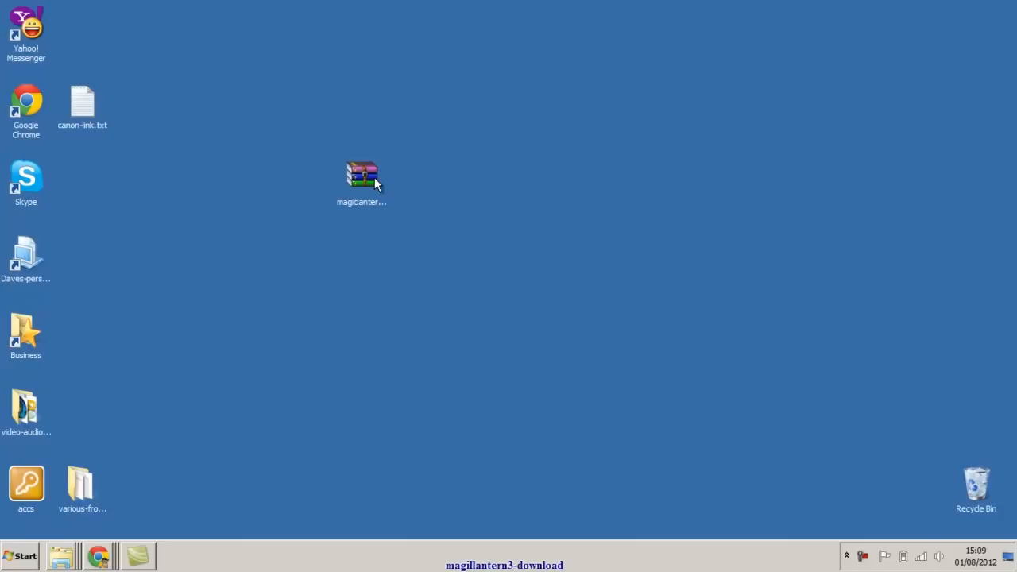
Extract the v2.3 zip with WinRAR, choosing EOS_DIGITAL (K:) and destination path K:\.
right_click(361, 175)
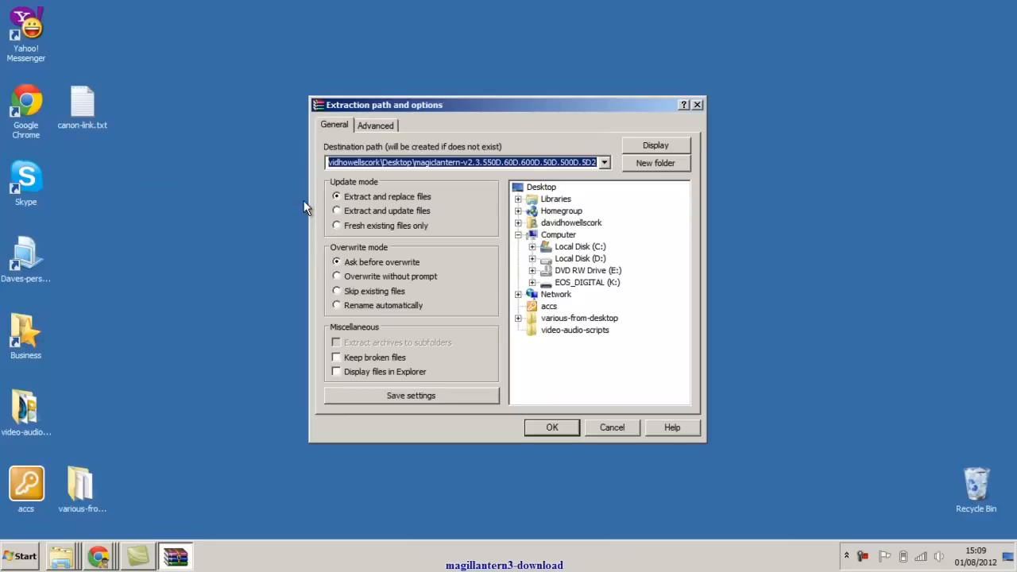
mouse_move(553, 296)
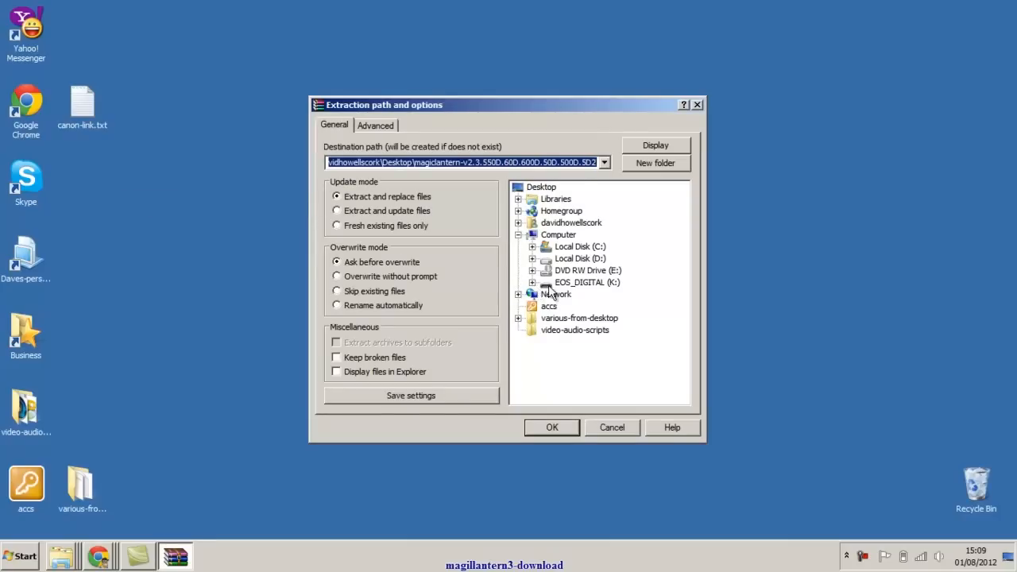
click(584, 282)
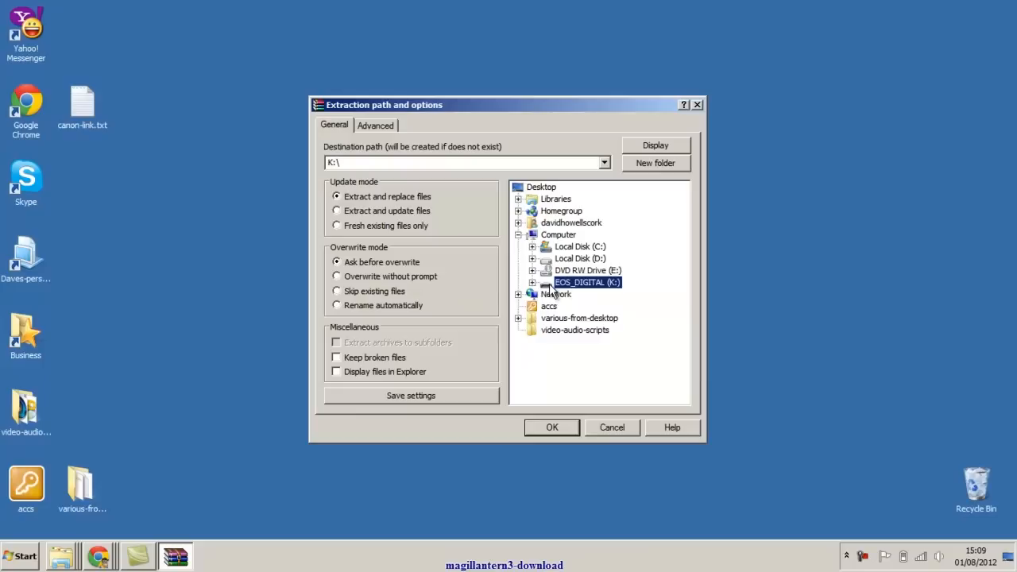
mouse_move(577, 286)
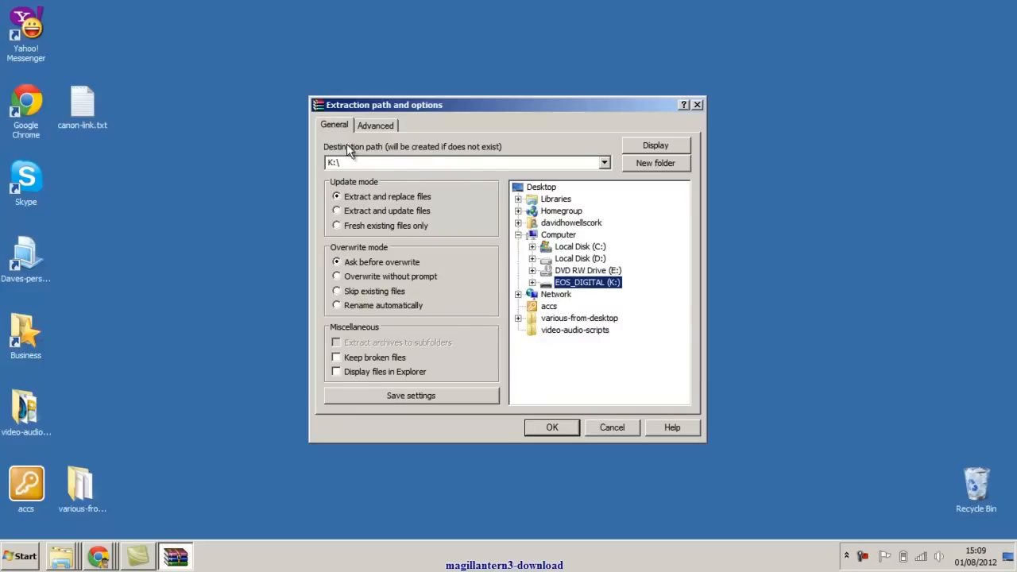
click(461, 162)
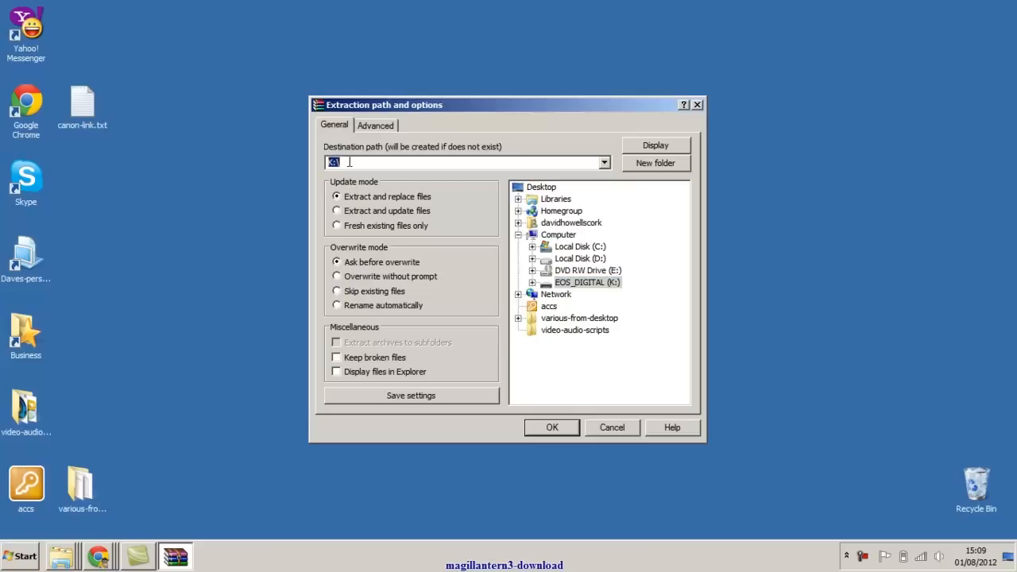
text(K:\)
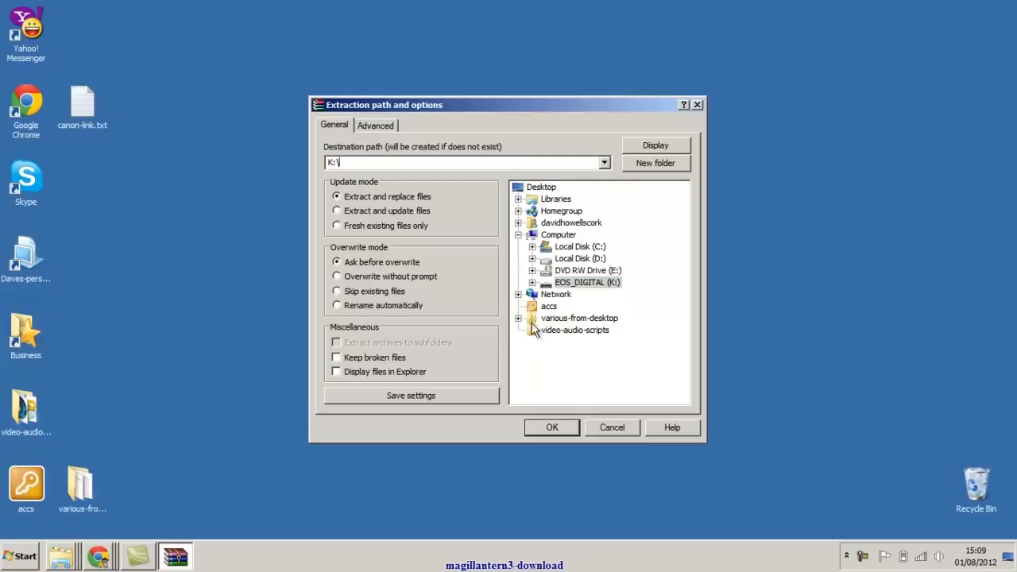
click(551, 427)
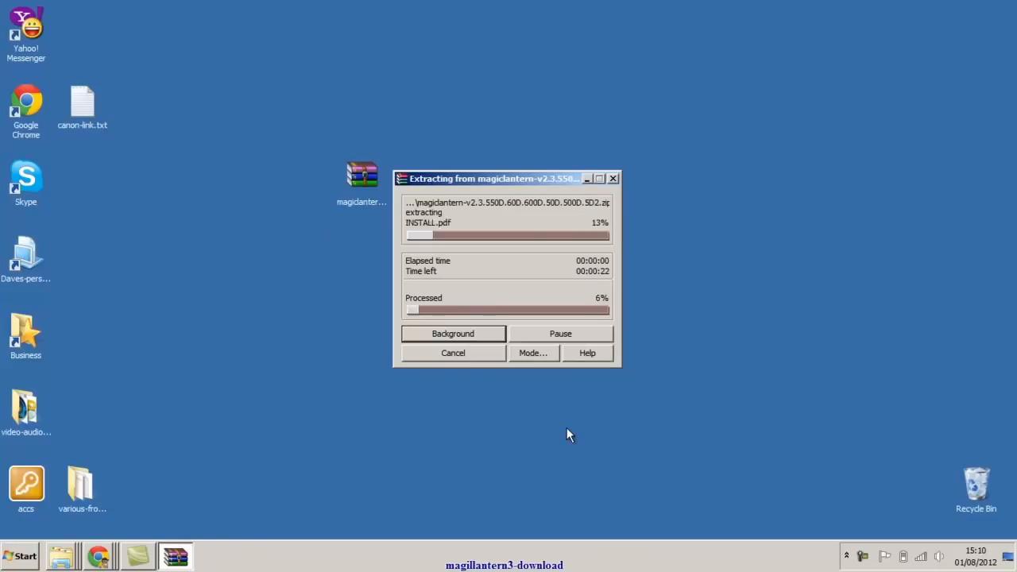